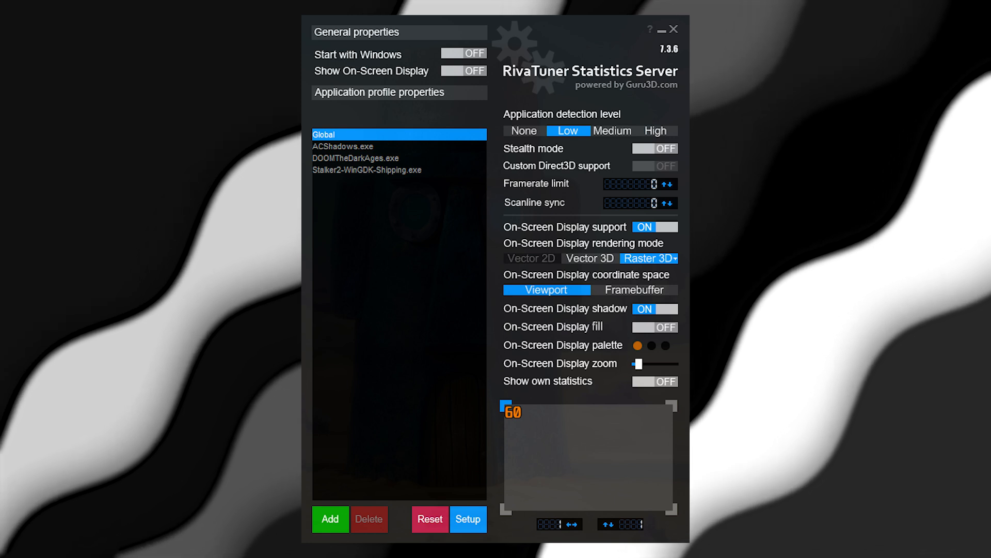
Step: Show Lossless Scaling frame generation: LSFG 3.0, Fixed mode, multiplier 20, Flow scale slider
left_click(355, 158)
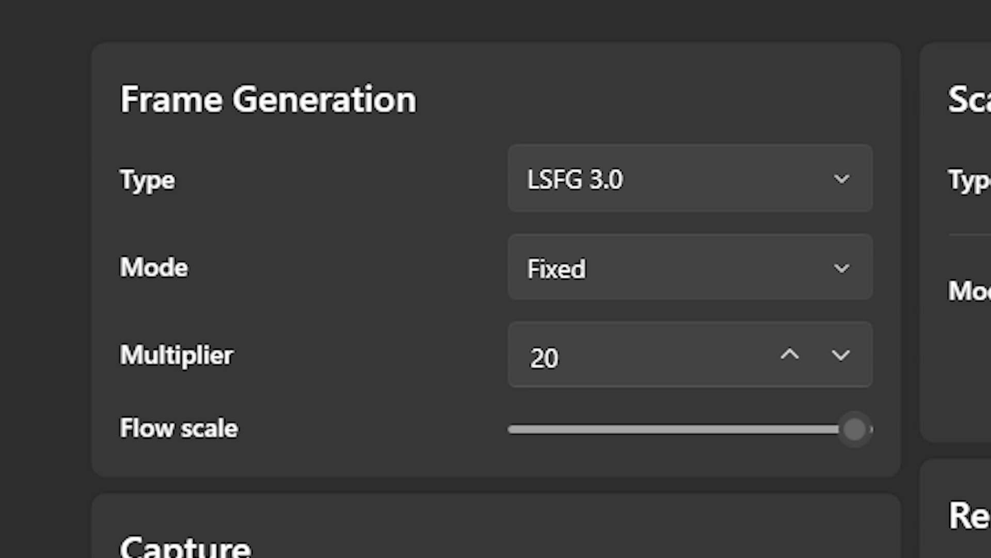
scroll("down", 3)
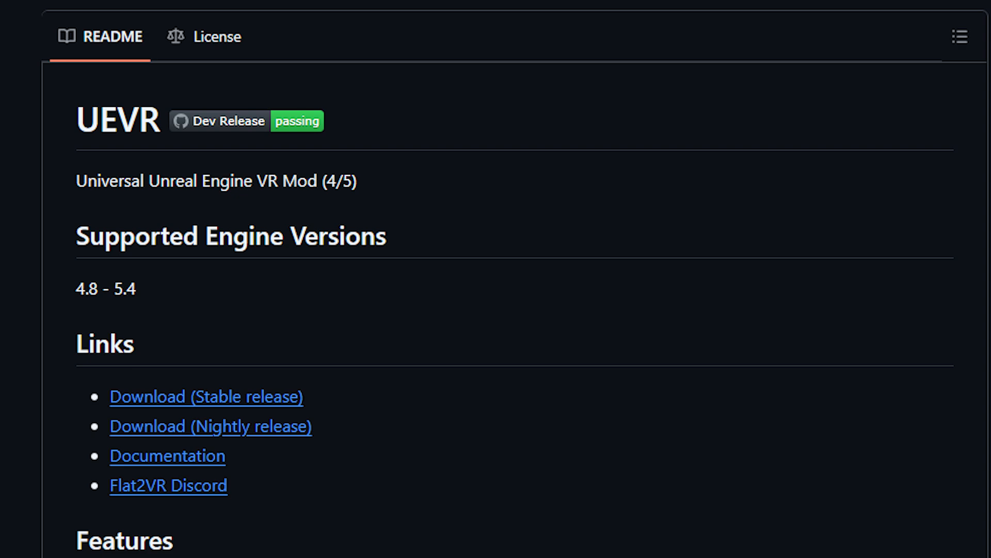
Step: Scroll the UEVR GitHub README to the Supported Engine Versions and Links sections
scroll("down", 3)
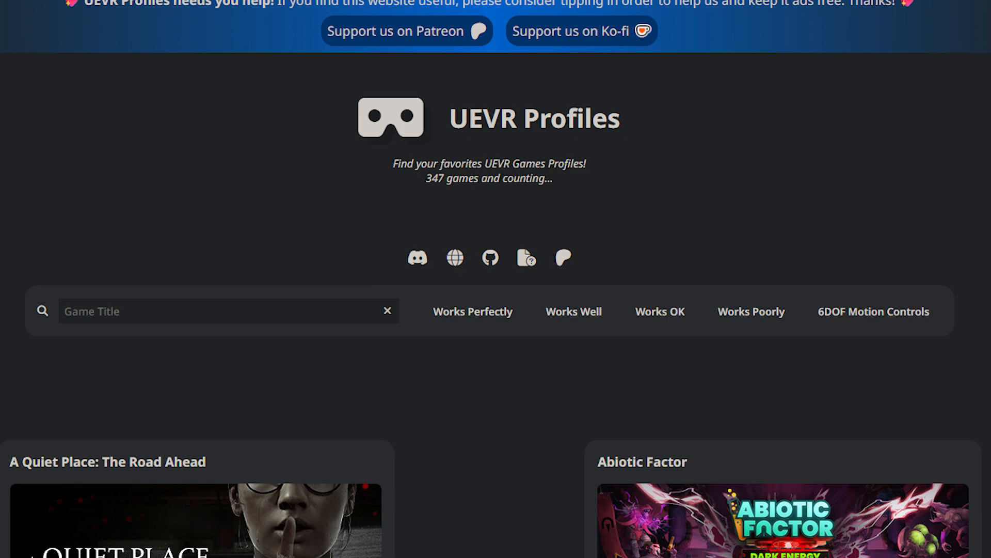
Step: Scroll the UEVR Profiles site to the list of 347 game profiles
scroll("down", 3)
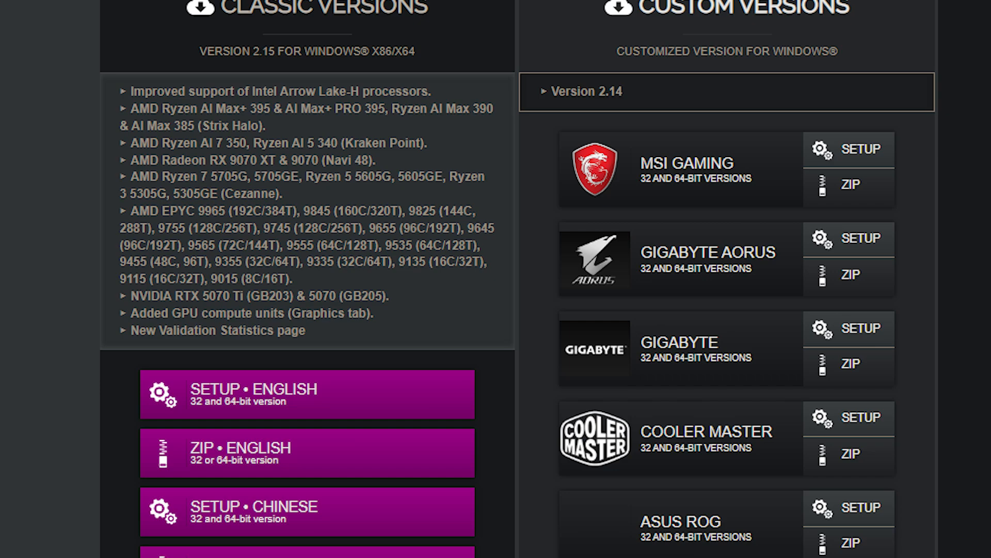
Step: Scroll the CPU-Z page to the version 2.15 classic and branded custom downloads
scroll("down", 3)
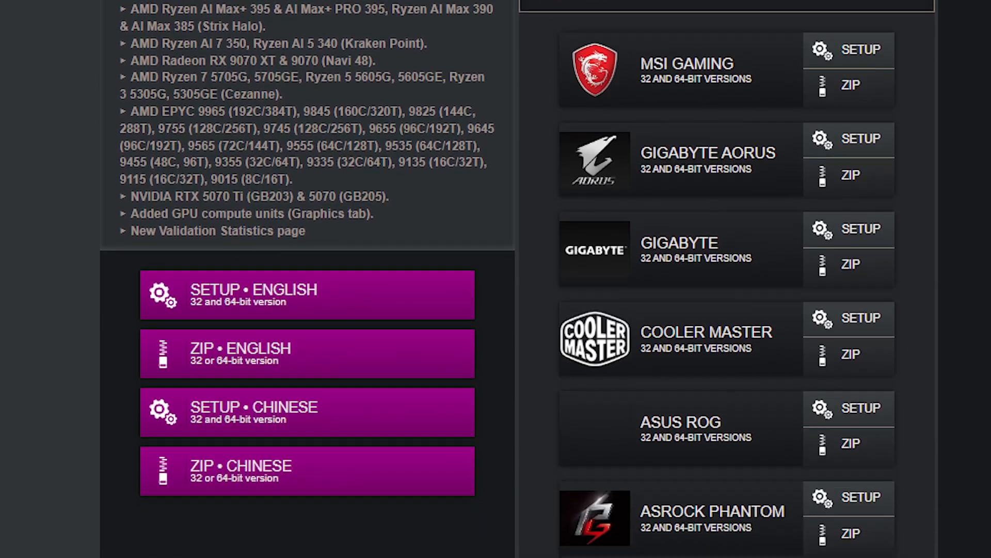